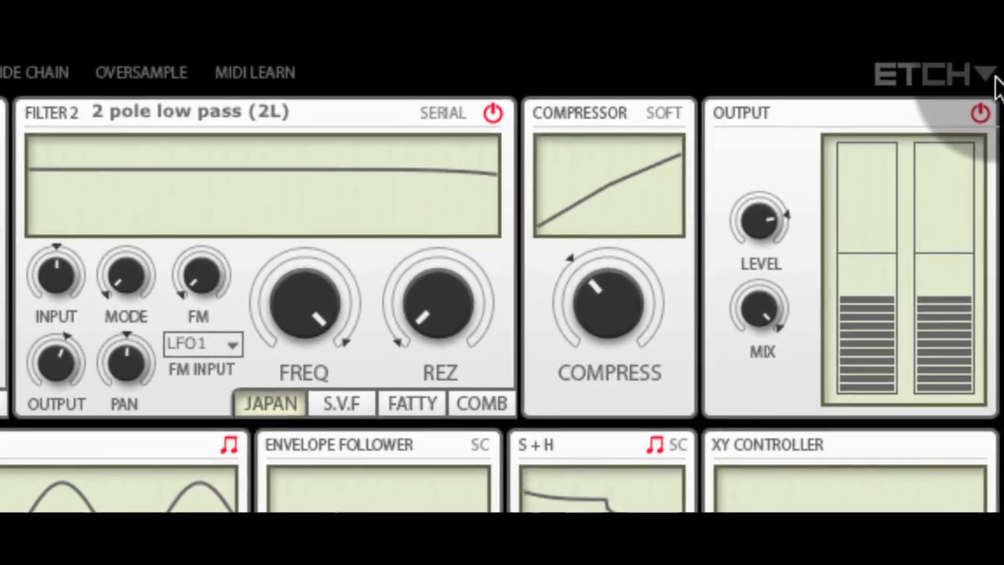
- Try distortion placement after/before the filters and parallel/series routing, returning both to default
{"action": "left_click", "coordinate": [982, 74]}
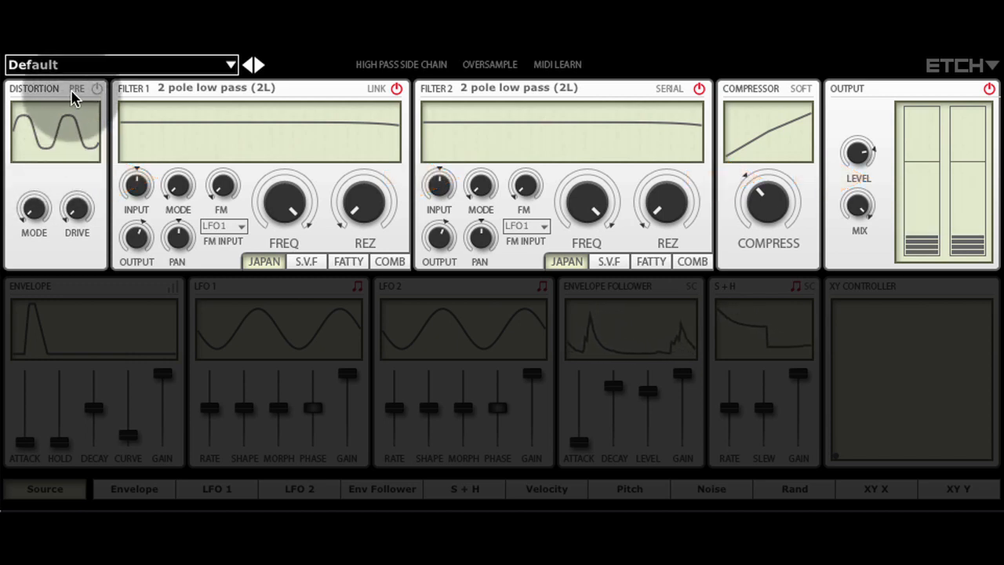
{"action": "left_click", "coordinate": [77, 88]}
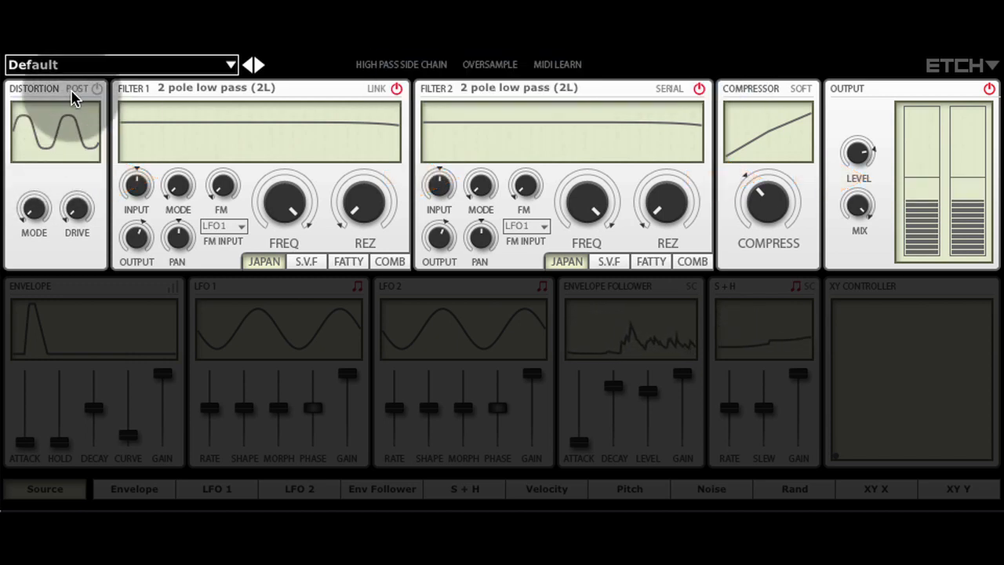
{"action": "left_click", "coordinate": [77, 88]}
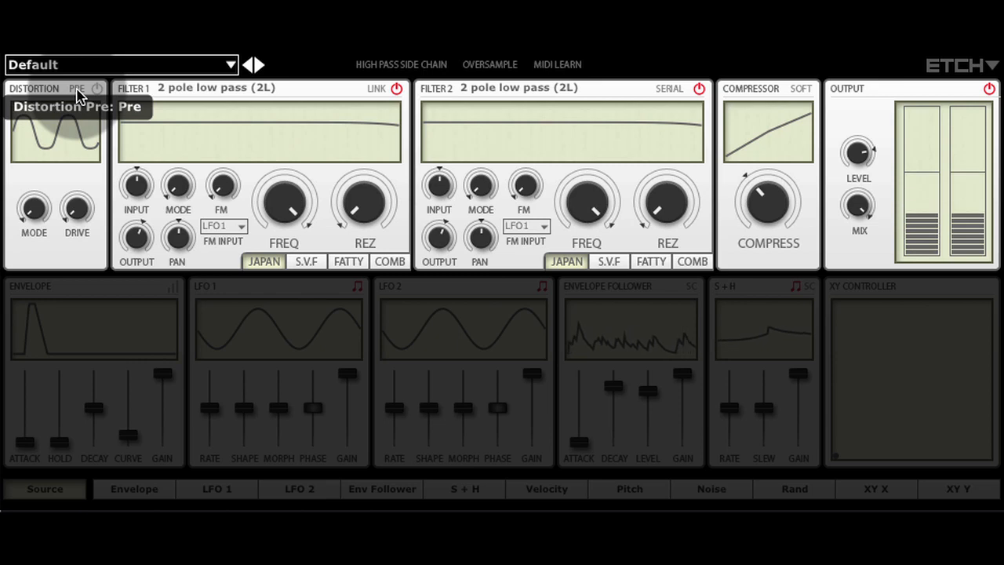
{"action": "left_click", "coordinate": [668, 88]}
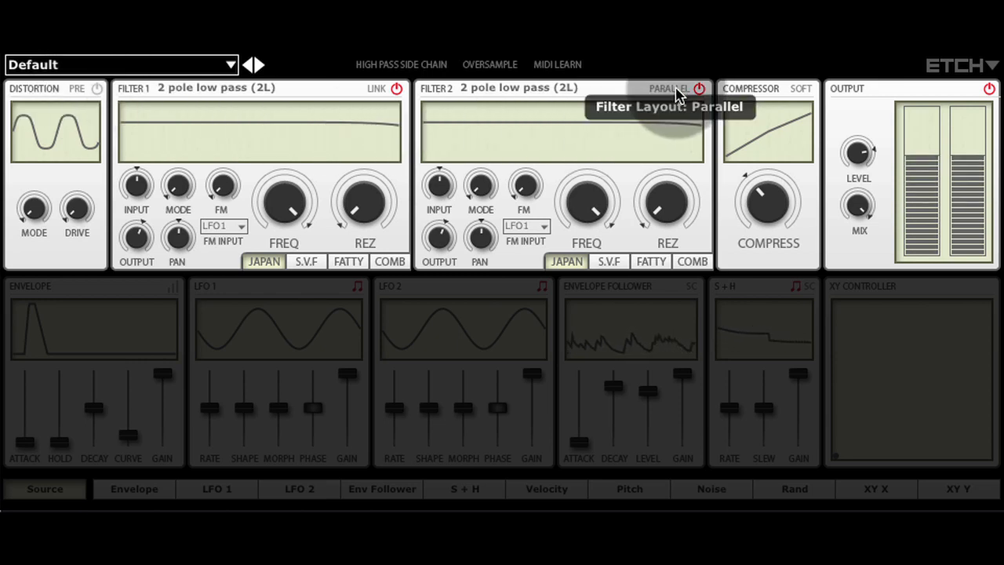
{"action": "left_click", "coordinate": [668, 88]}
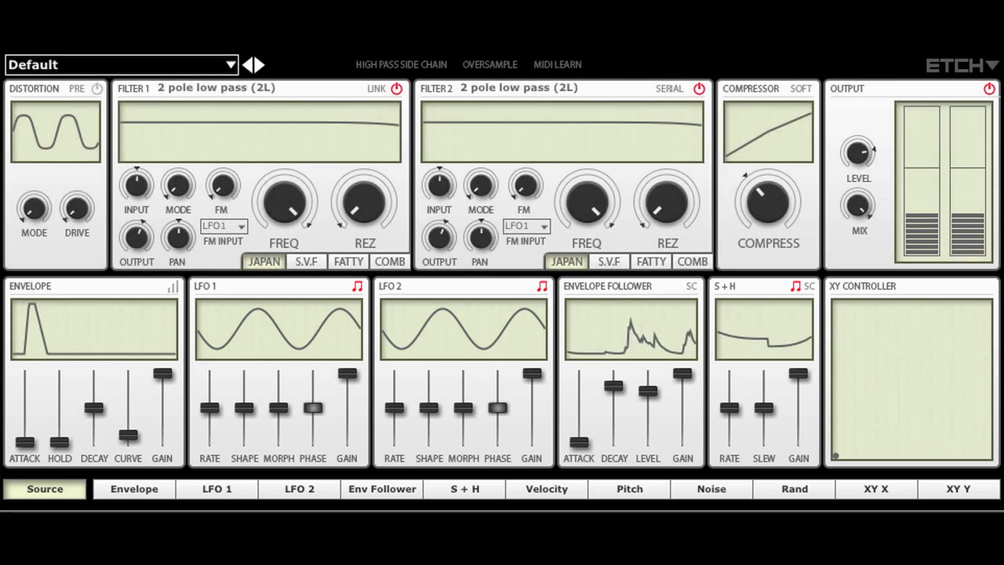
- Assign LFO 1 depth to Filter 1 frequency, then adjust LFO 1 gain and waveform shape
{"action": "left_click", "coordinate": [217, 490]}
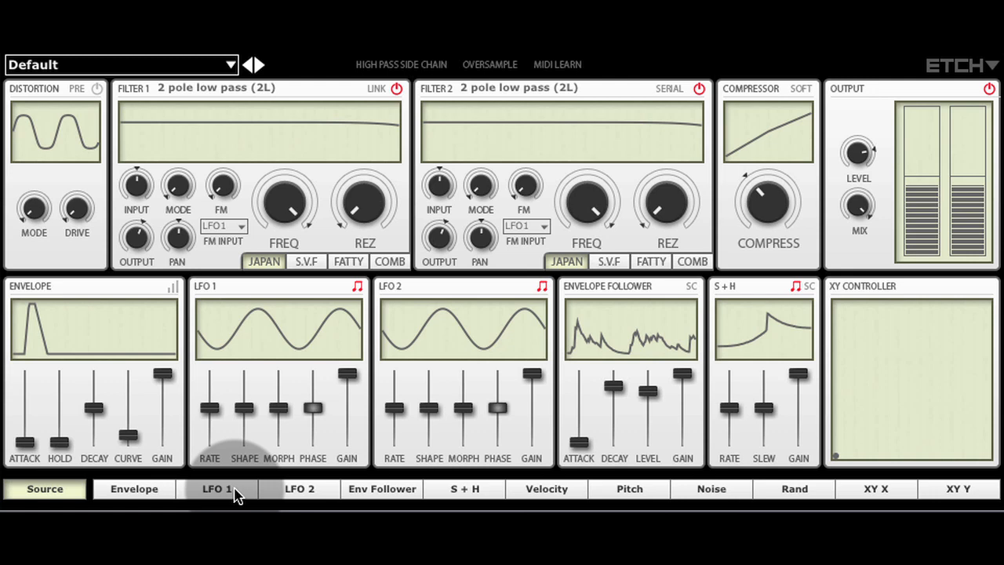
{"action": "left_click", "coordinate": [216, 489]}
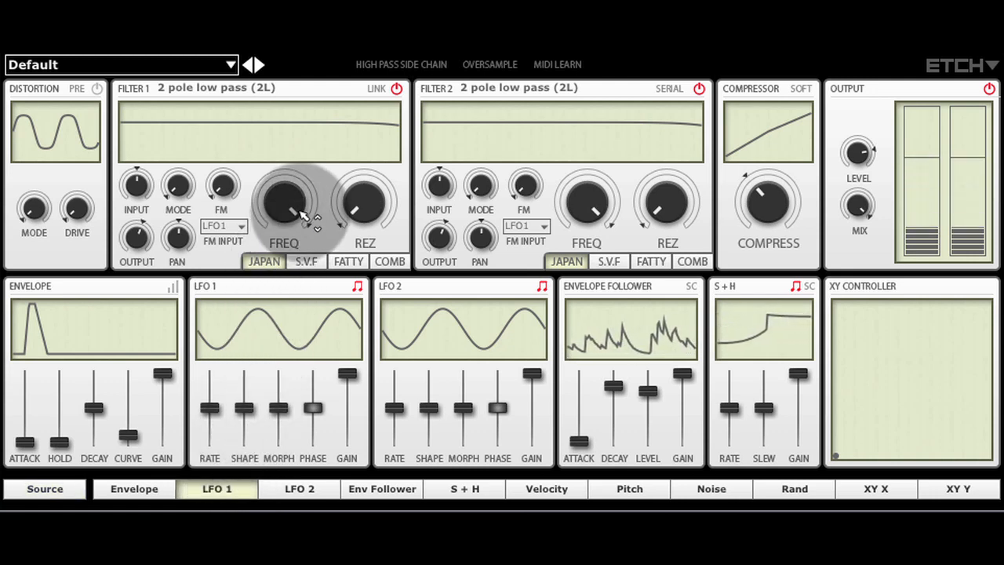
{"action": "left_click_drag", "start_coordinate": [284, 205], "coordinate": [317, 201]}
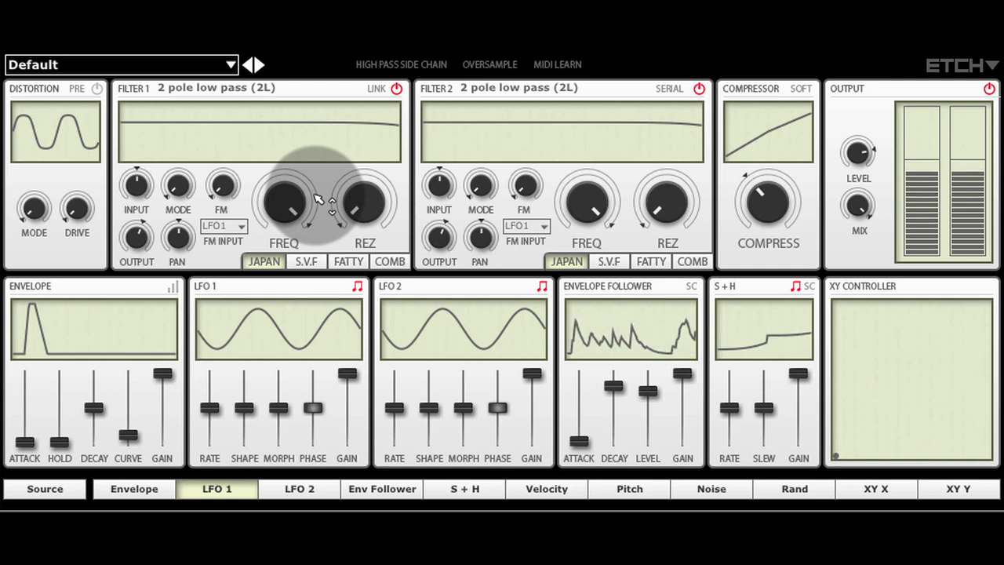
{"action": "left_click_drag", "start_coordinate": [284, 205], "coordinate": [289, 202]}
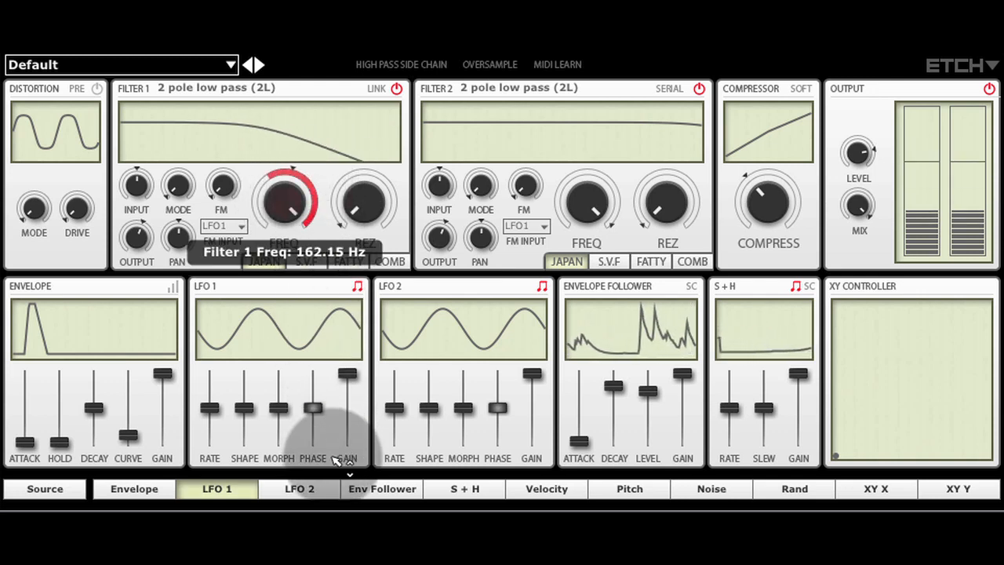
{"action": "left_click_drag", "start_coordinate": [284, 200], "coordinate": [284, 228]}
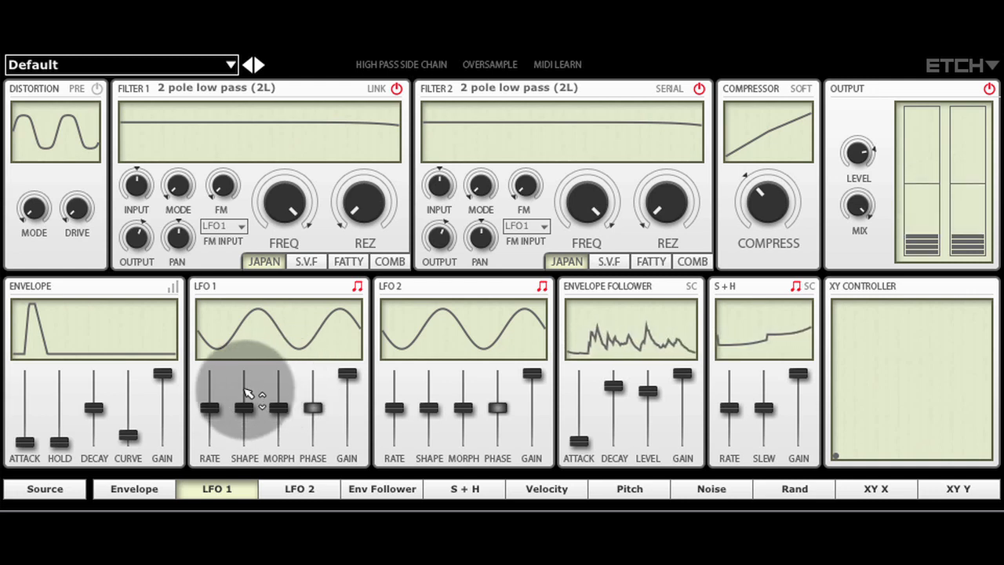
{"action": "left_click_drag", "start_coordinate": [244, 392], "coordinate": [244, 369]}
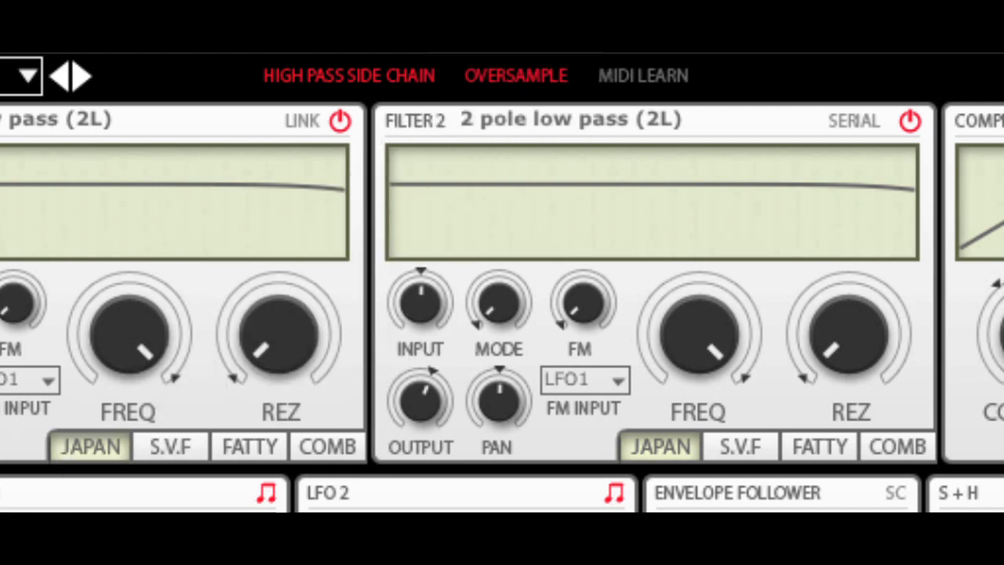
- Enter MIDI Learn and map Filter 1 frequency to incoming MIDI control
{"action": "left_click", "coordinate": [643, 75]}
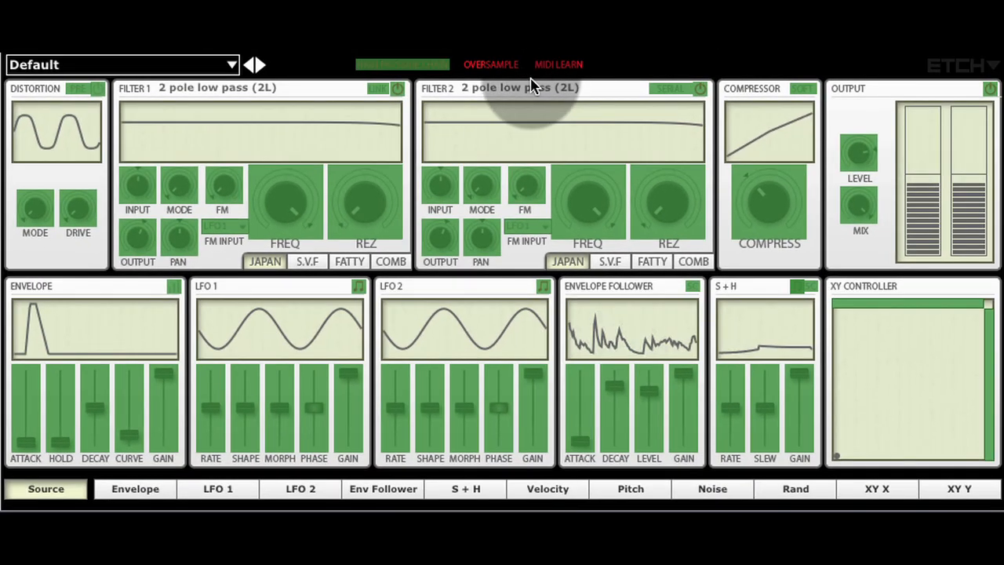
{"action": "left_click", "coordinate": [286, 202]}
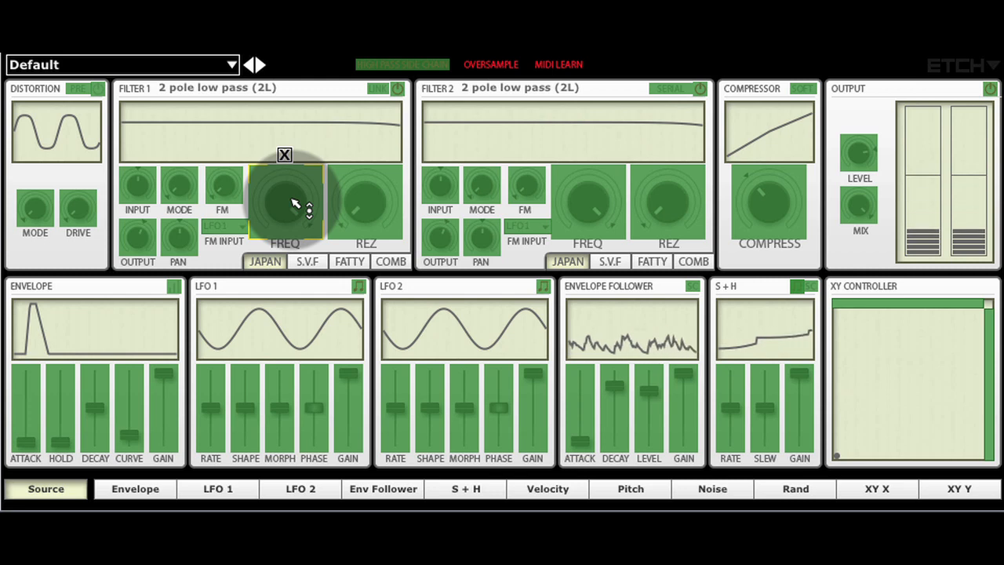
{"action": "left_click_drag", "start_coordinate": [286, 201], "coordinate": [295, 196]}
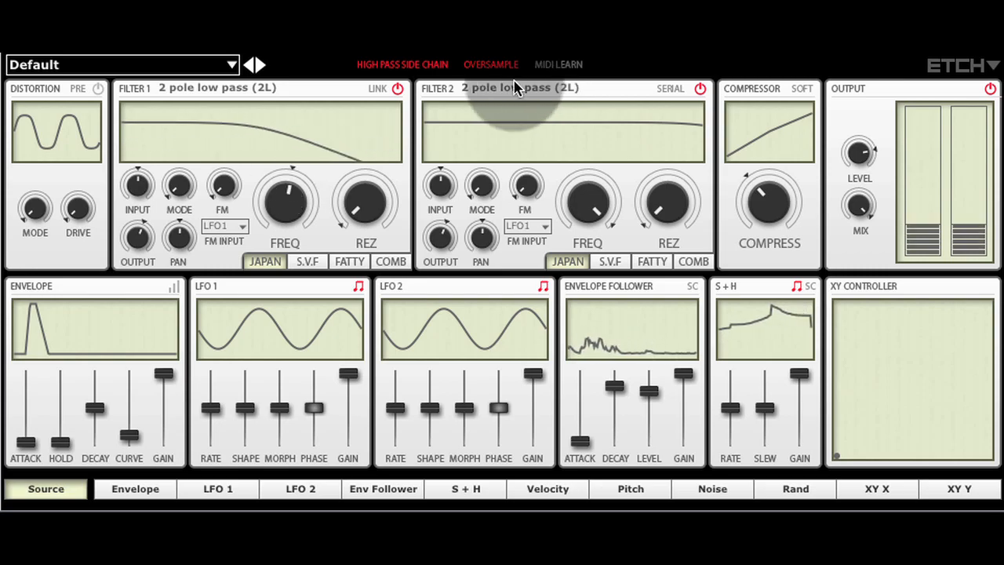
- Load the Roz Default preset and settle Filter 1 frequency around 350 Hz
{"action": "left_click", "coordinate": [261, 64]}
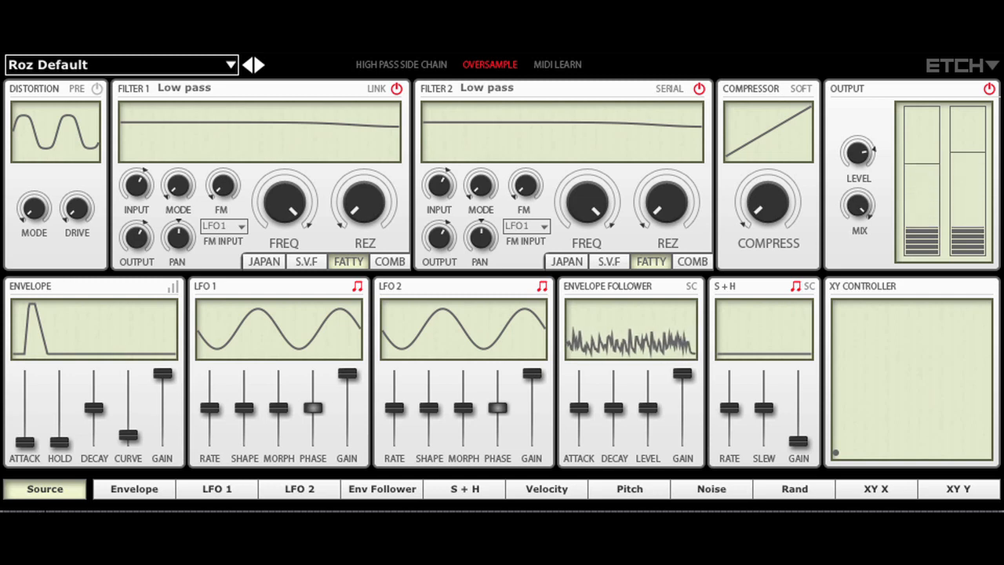
{"action": "left_click", "coordinate": [700, 87]}
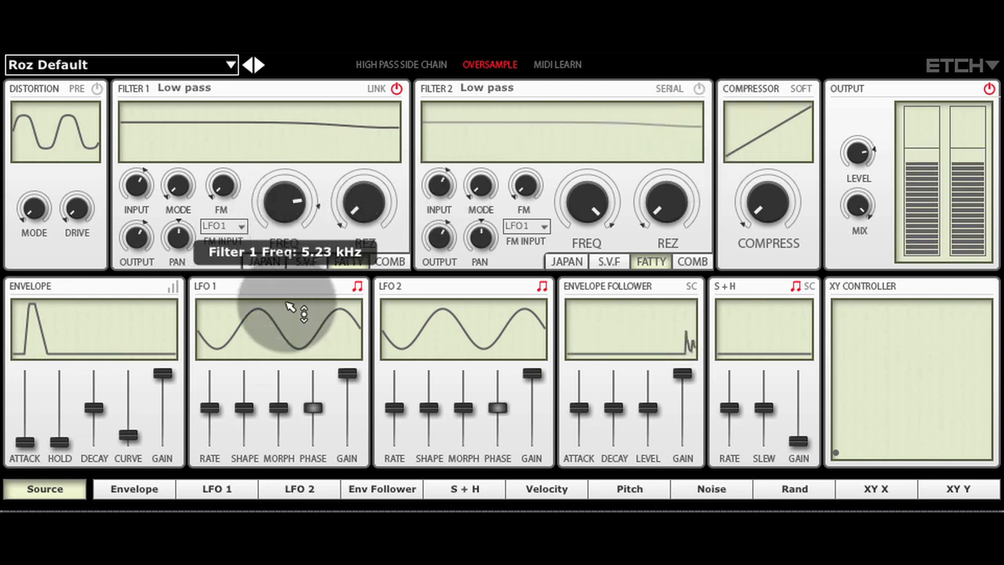
{"action": "left_click_drag", "start_coordinate": [360, 203], "coordinate": [364, 192]}
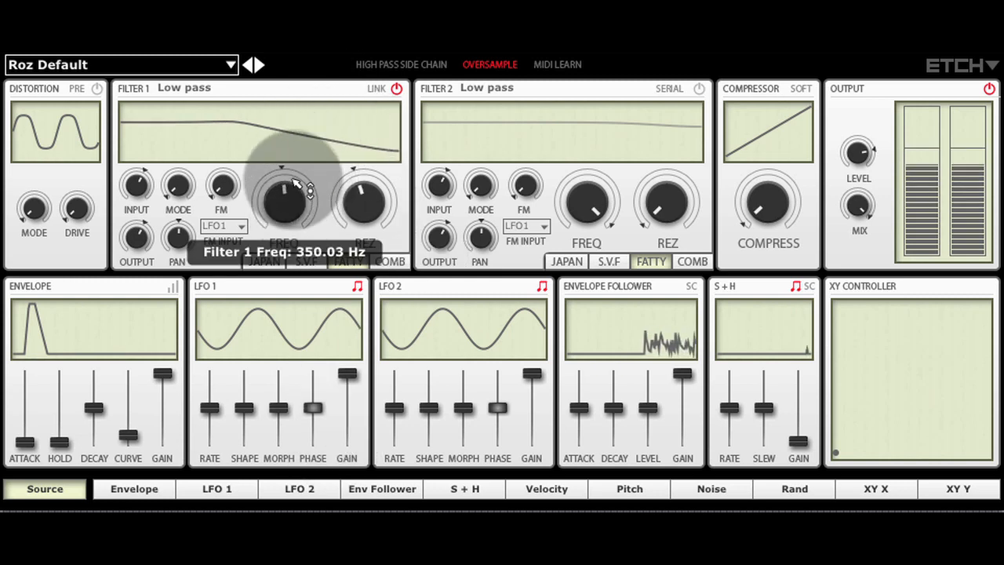
{"action": "left_click_drag", "start_coordinate": [284, 202], "coordinate": [295, 185]}
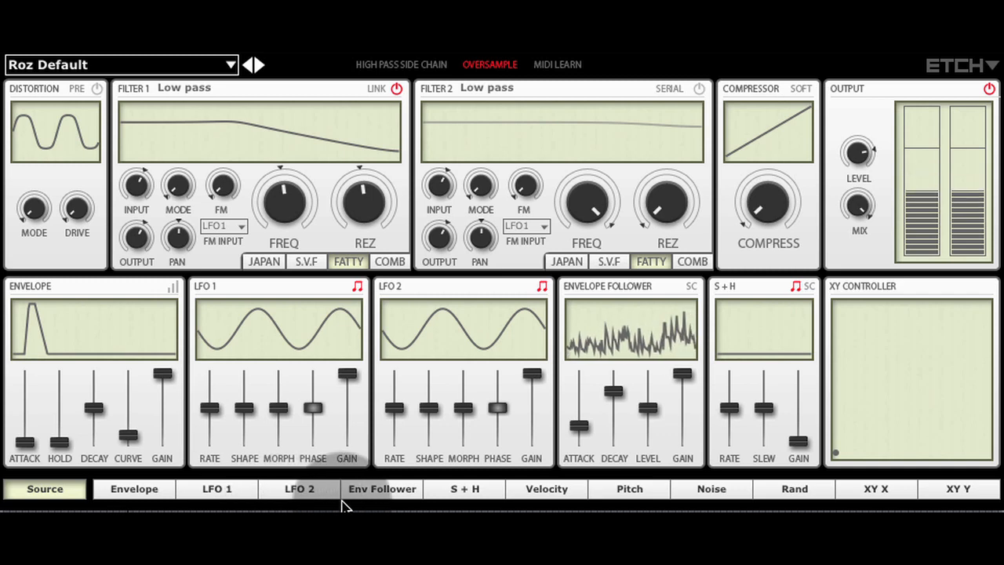
- Give Filter 1 cutoff (about 343 Hz) an envelope-follower modulation amount
{"action": "left_click", "coordinate": [383, 489]}
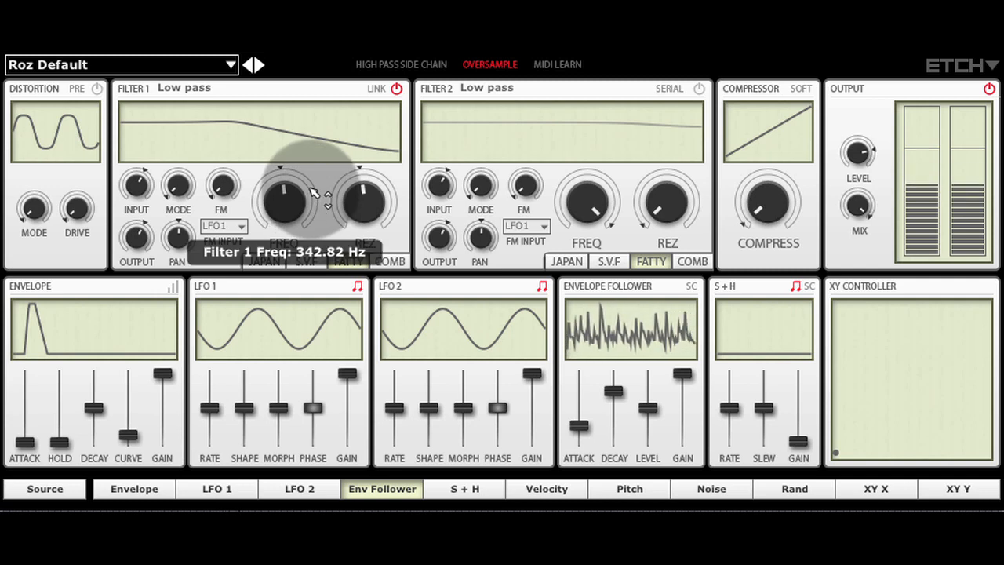
{"action": "left_click_drag", "start_coordinate": [283, 201], "coordinate": [301, 165]}
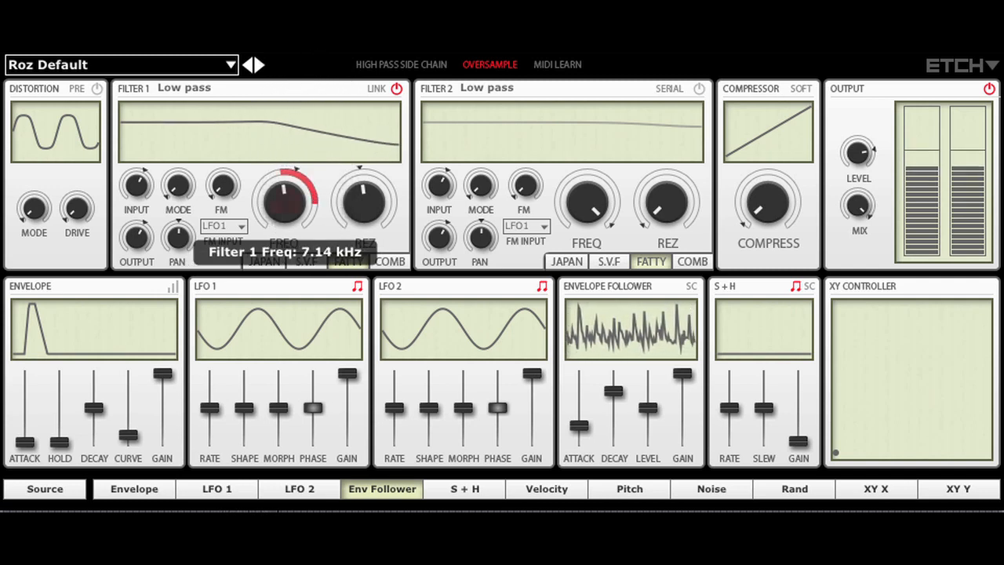
{"action": "left_click_drag", "start_coordinate": [283, 201], "coordinate": [294, 185]}
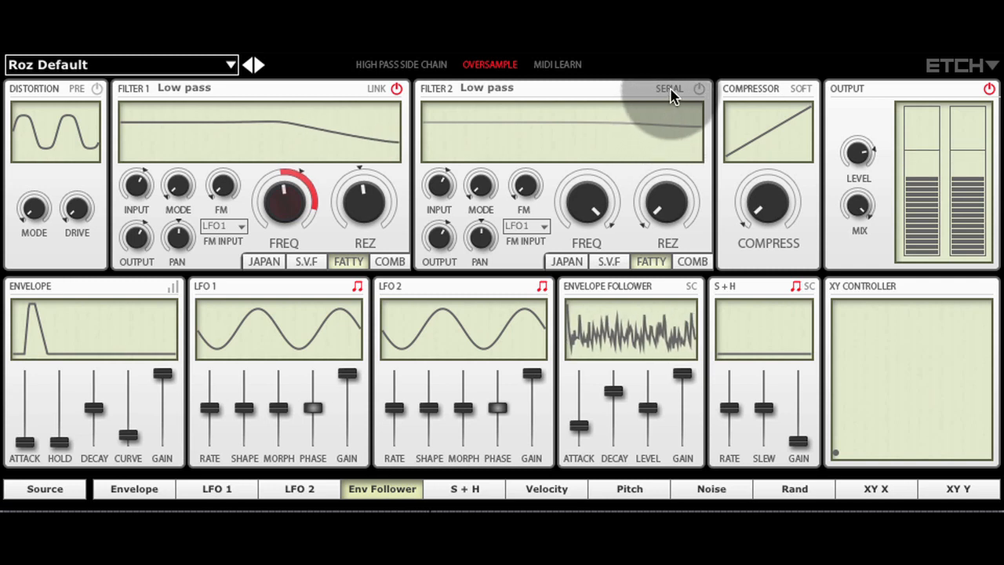
- Run filter 2 in parallel as a comb at about 22 Hz with LFO 1 sweeping its frequency
{"action": "left_click", "coordinate": [700, 88]}
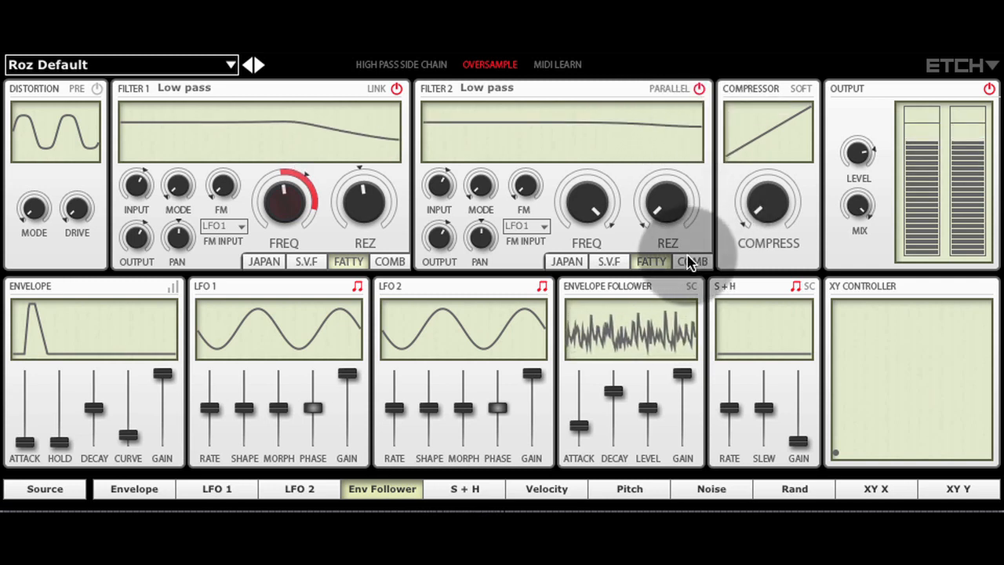
{"action": "left_click", "coordinate": [693, 260]}
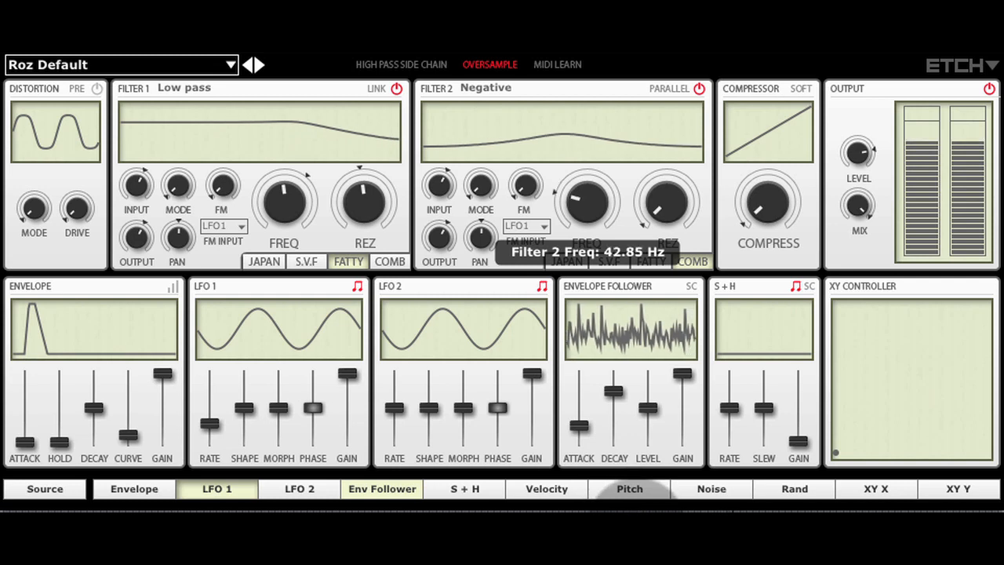
{"action": "left_click_drag", "start_coordinate": [586, 202], "coordinate": [587, 165]}
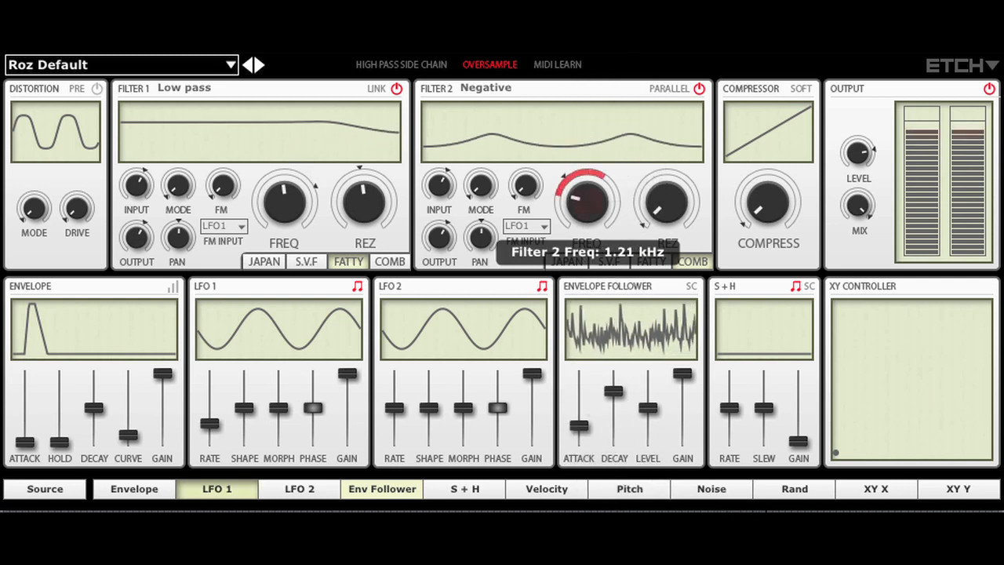
{"action": "left_click_drag", "start_coordinate": [587, 201], "coordinate": [596, 173]}
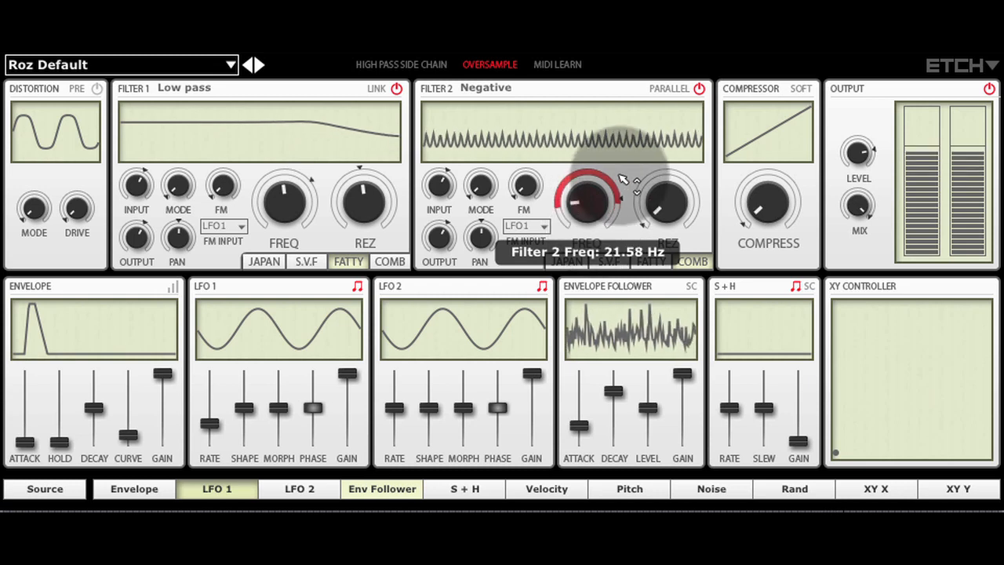
{"action": "left_click_drag", "start_coordinate": [587, 180], "coordinate": [614, 160]}
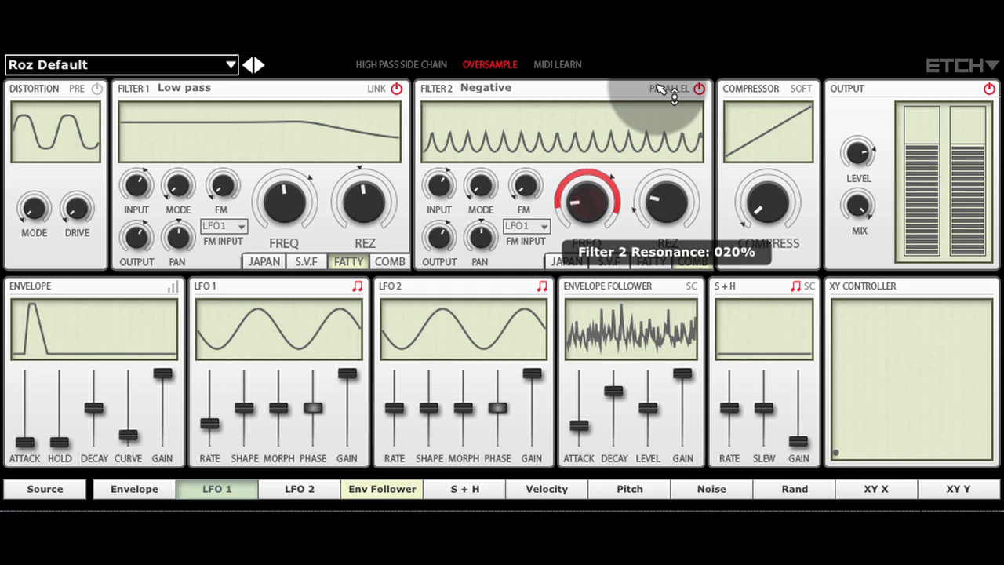
- Raise filter 2 resonance to about 72% and extend its sweep up to about 10.8 kHz
{"action": "left_click_drag", "start_coordinate": [588, 203], "coordinate": [588, 172]}
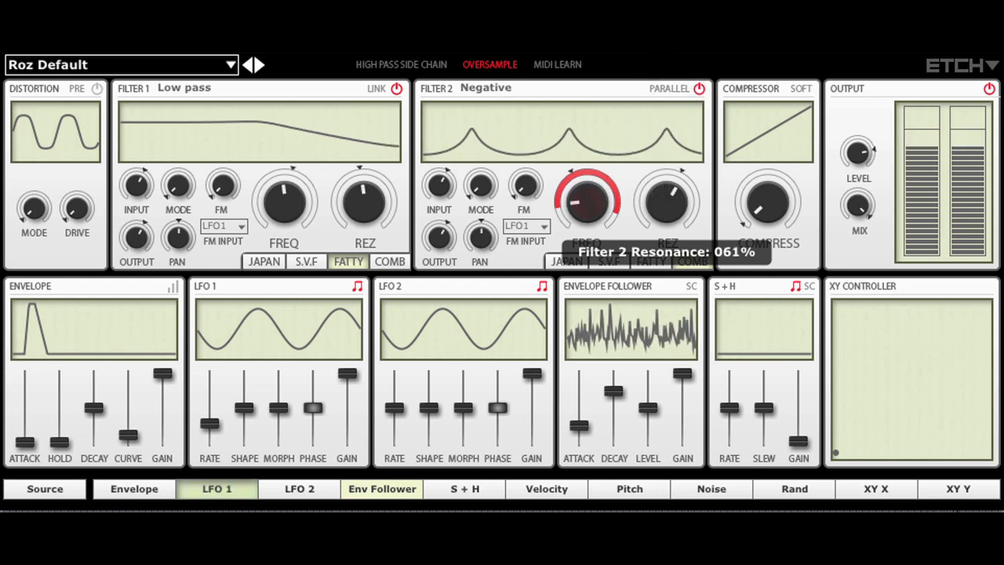
{"action": "left_click_drag", "start_coordinate": [588, 200], "coordinate": [588, 185]}
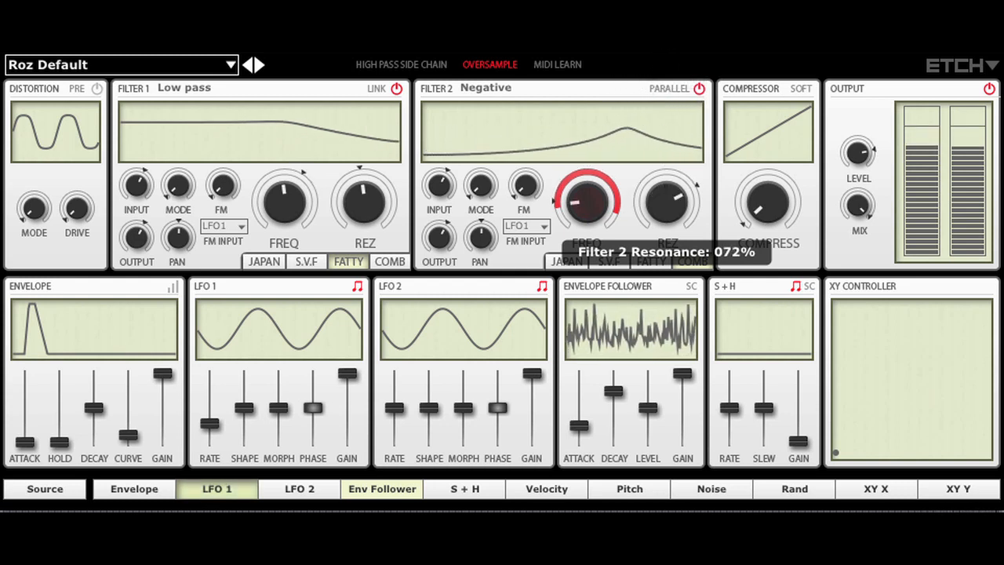
{"action": "left_click_drag", "start_coordinate": [586, 202], "coordinate": [599, 185]}
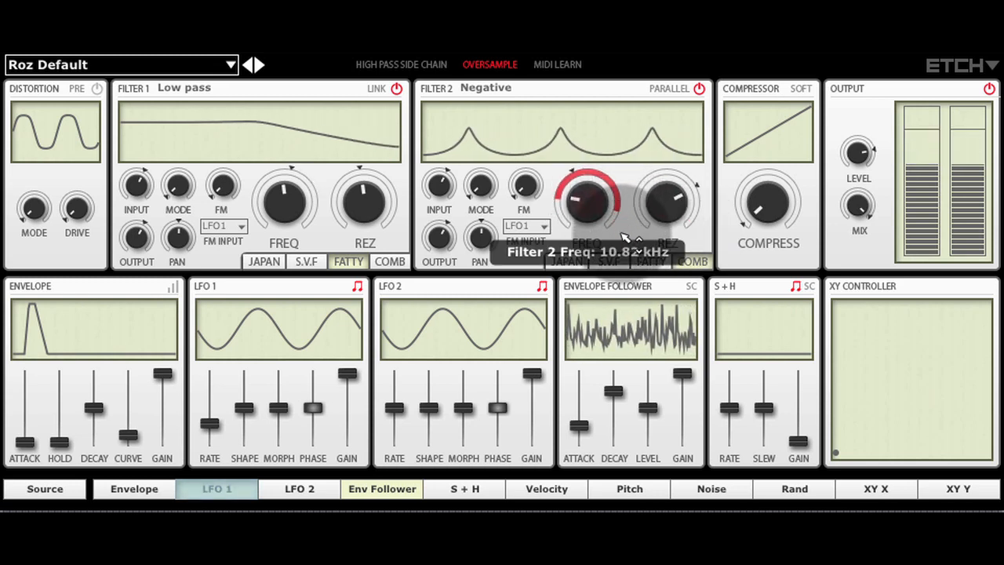
{"action": "left_click_drag", "start_coordinate": [662, 202], "coordinate": [674, 191]}
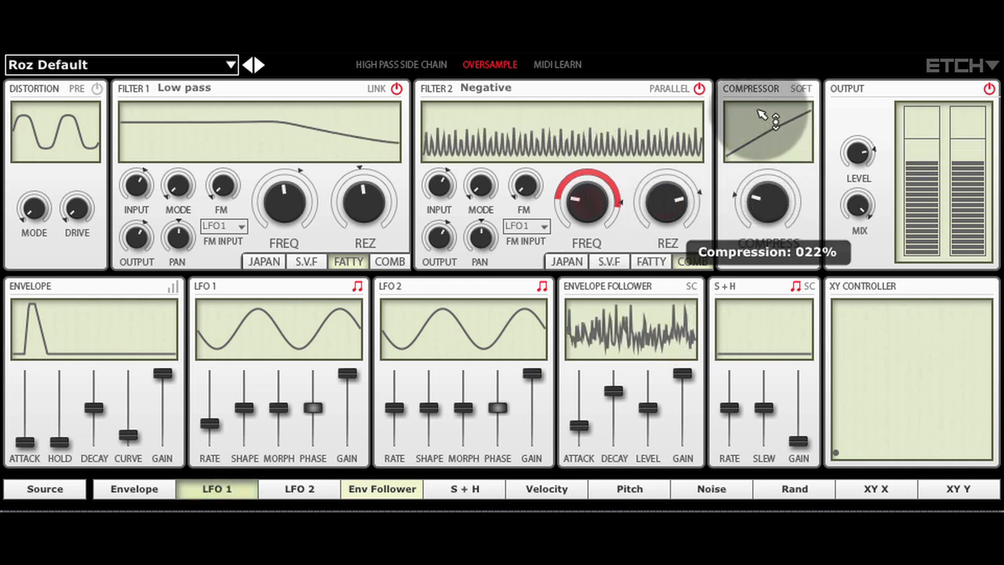
- Set compression to about 22% and wet mix to about 55%
{"action": "left_click_drag", "start_coordinate": [765, 113], "coordinate": [772, 78]}
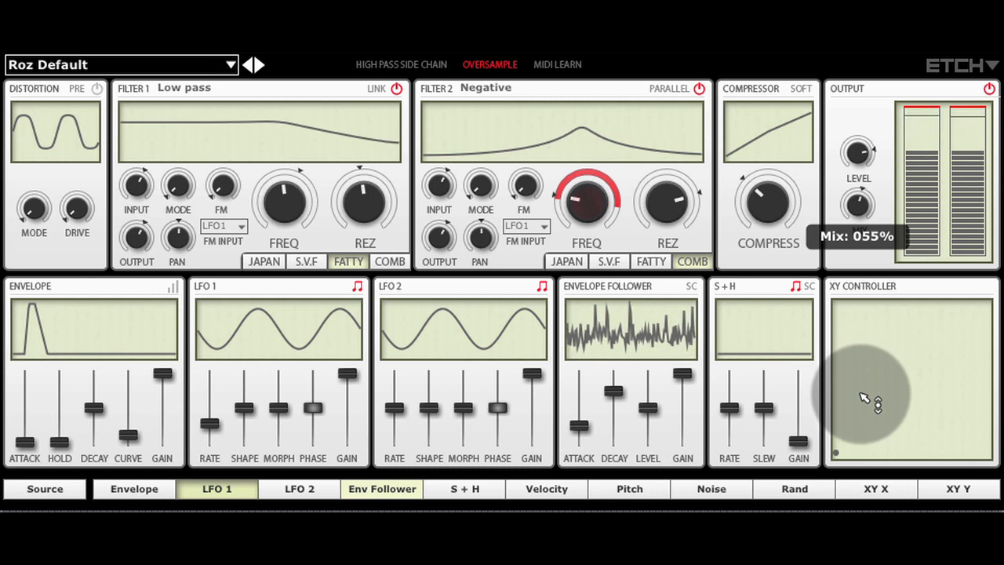
{"action": "left_click_drag", "start_coordinate": [863, 395], "coordinate": [872, 429]}
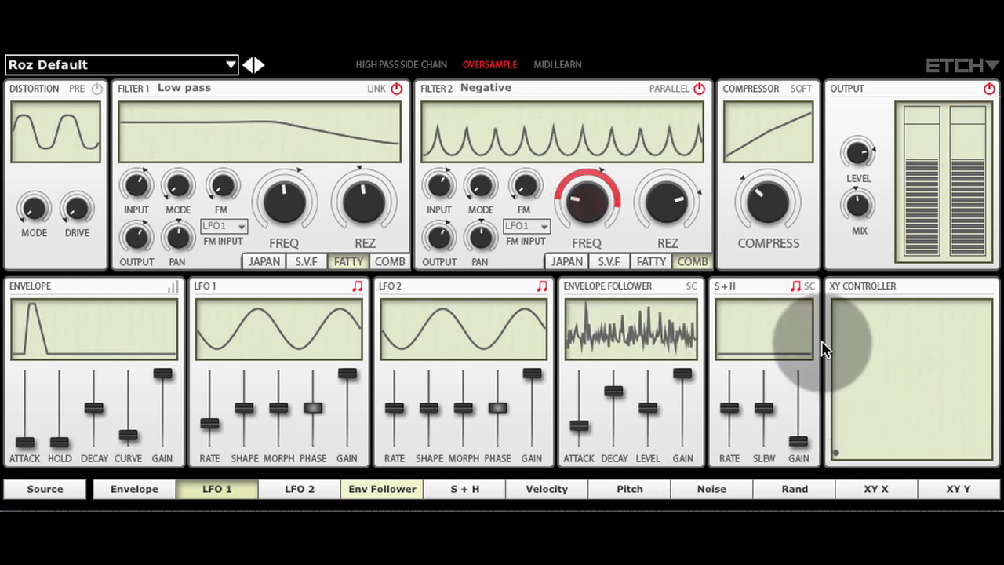
{"action": "left_click_drag", "start_coordinate": [668, 201], "coordinate": [668, 180]}
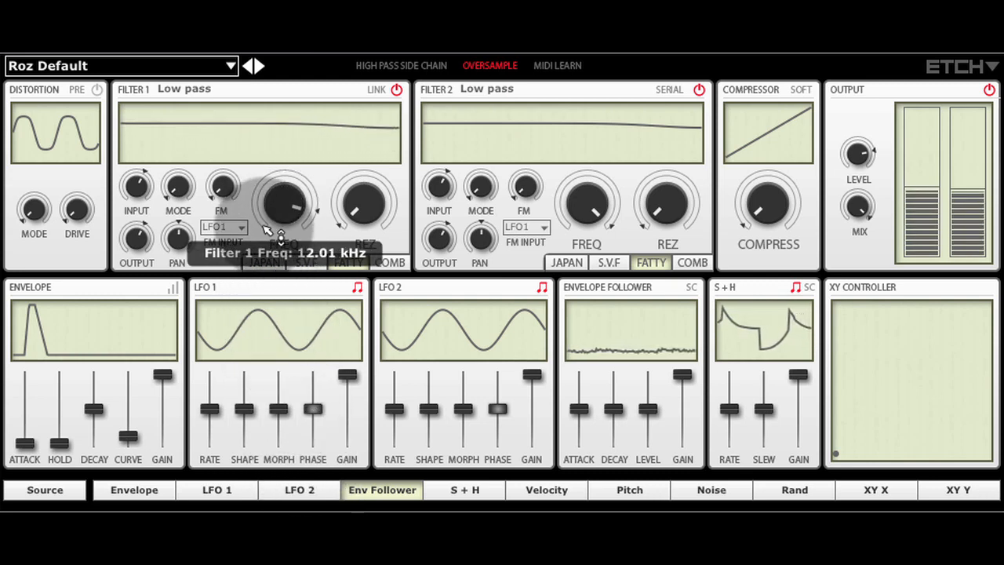
- Set filter 1 cutoff near 12 kHz, feed the envelope follower from the sidechain at 50% level
{"action": "left_click_drag", "start_coordinate": [283, 204], "coordinate": [282, 188]}
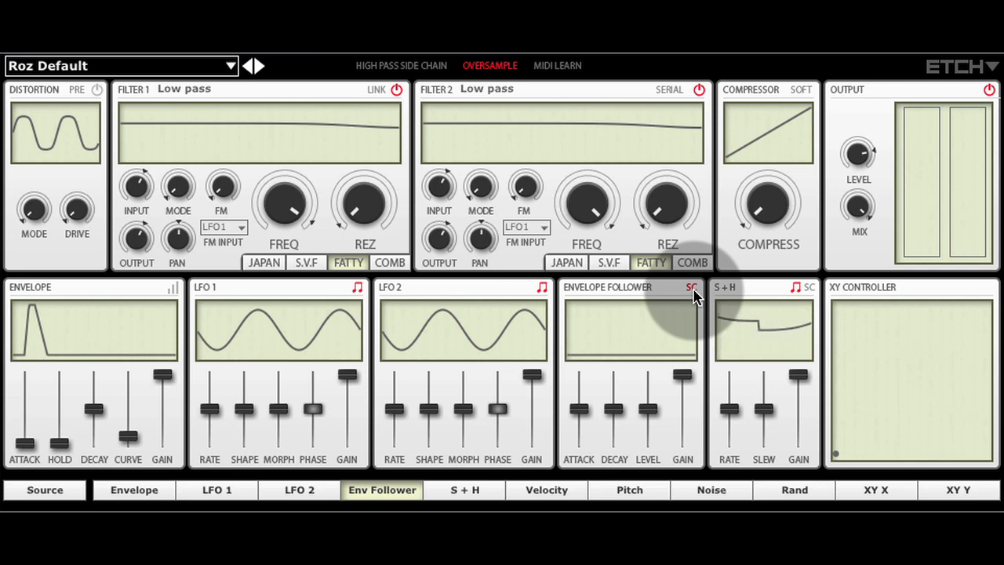
{"action": "left_click", "coordinate": [690, 287]}
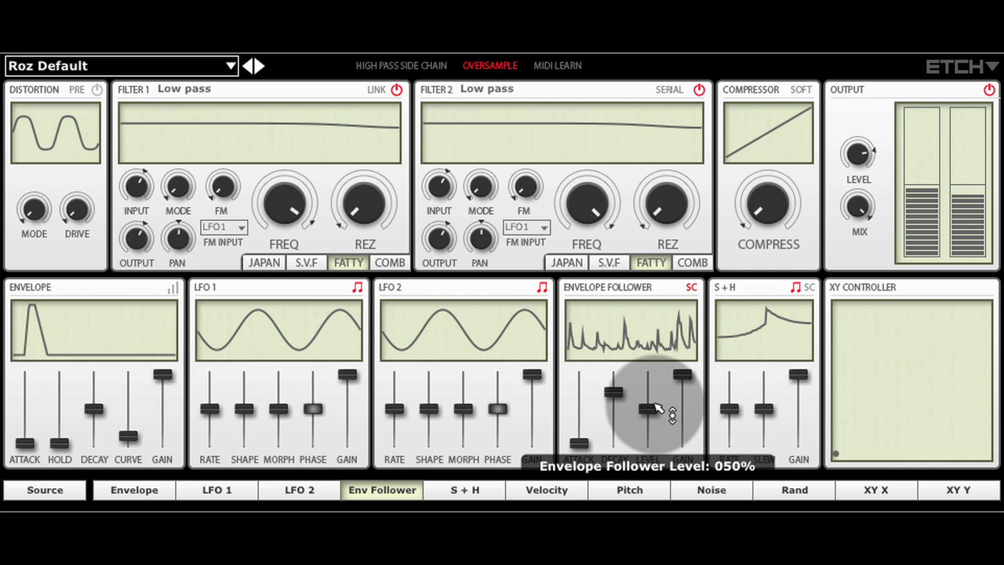
{"action": "left_click_drag", "start_coordinate": [646, 400], "coordinate": [646, 410]}
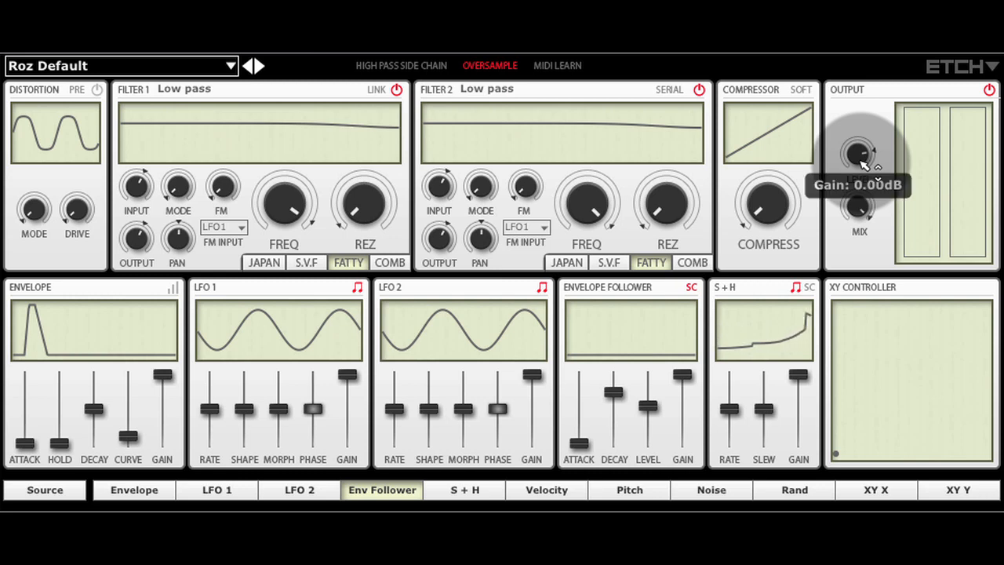
{"action": "mouse_move", "coordinate": [486, 411]}
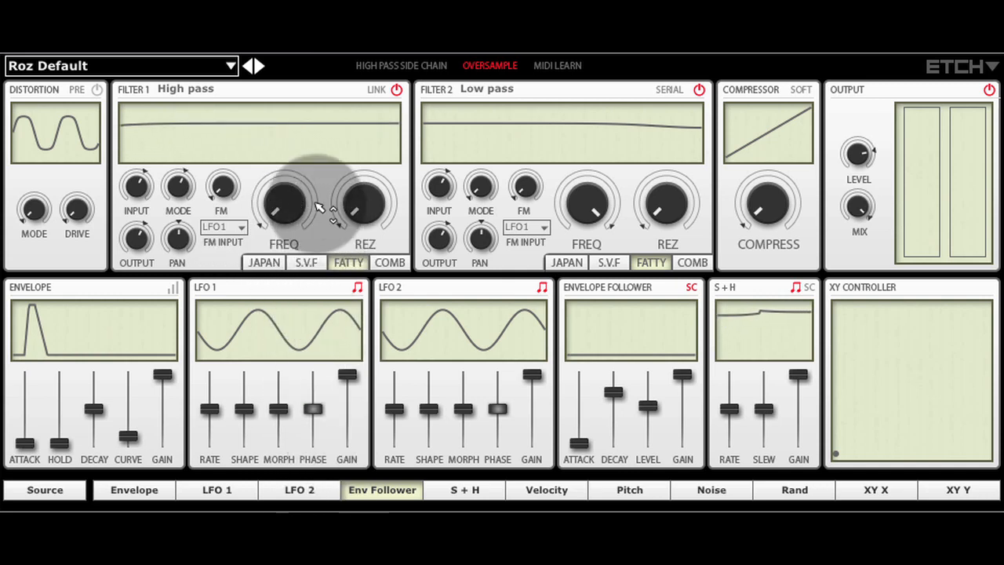
- Assign envelope-follower modulation to Filter 1 frequency and set follower decay to about 73%
{"action": "left_click", "coordinate": [383, 490]}
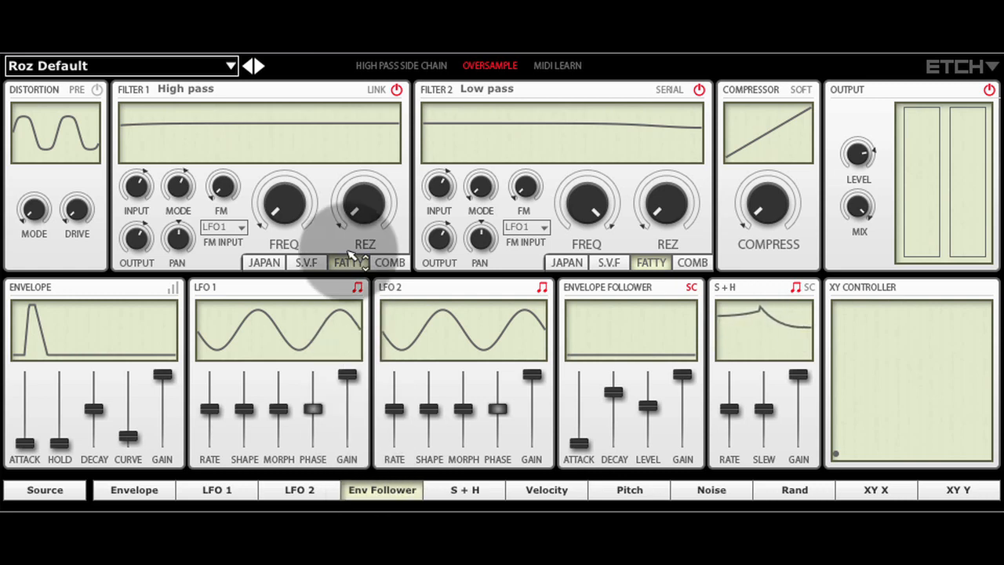
{"action": "left_click_drag", "start_coordinate": [284, 203], "coordinate": [284, 196]}
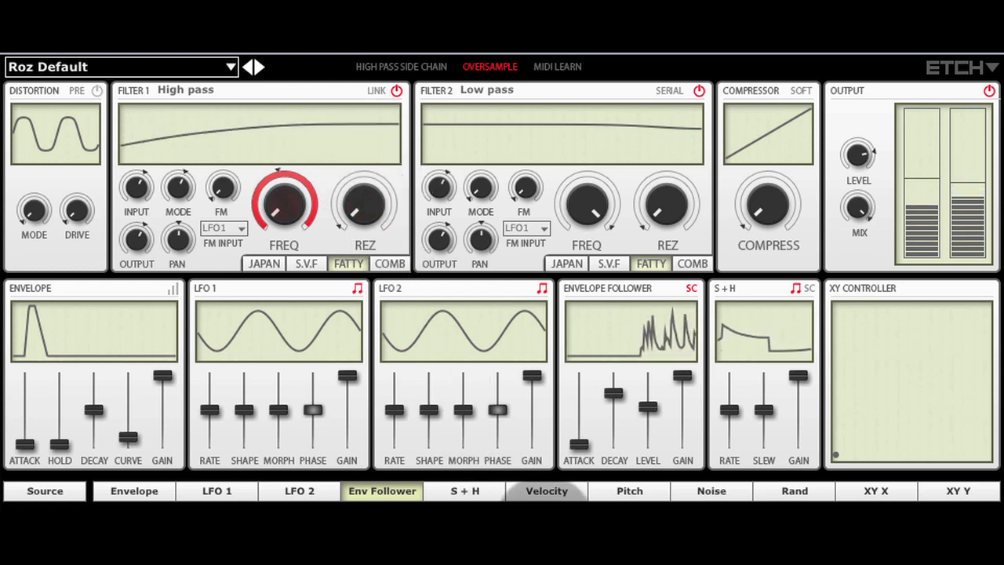
{"action": "left_click_drag", "start_coordinate": [614, 408], "coordinate": [615, 391]}
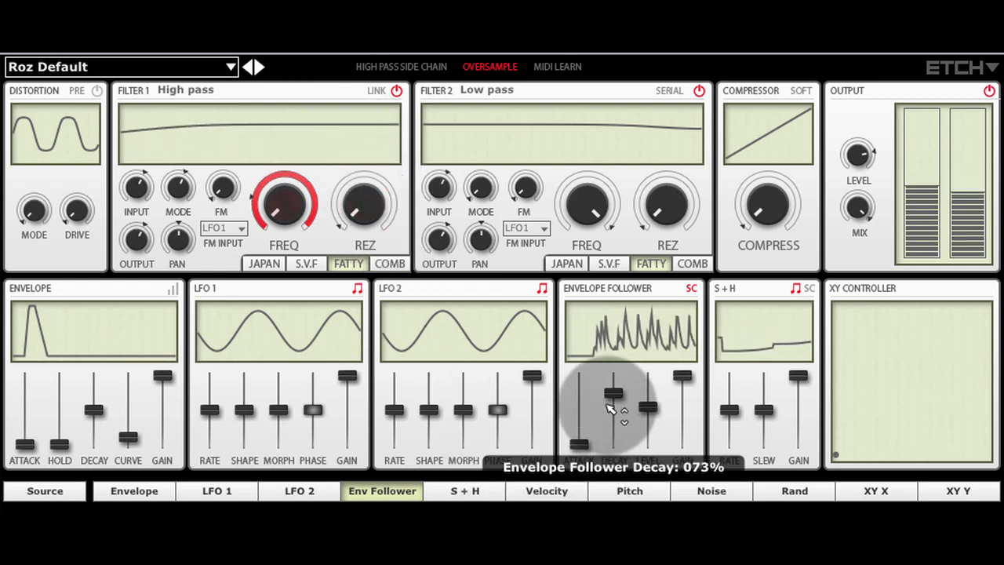
{"action": "left_click_drag", "start_coordinate": [611, 392], "coordinate": [614, 390]}
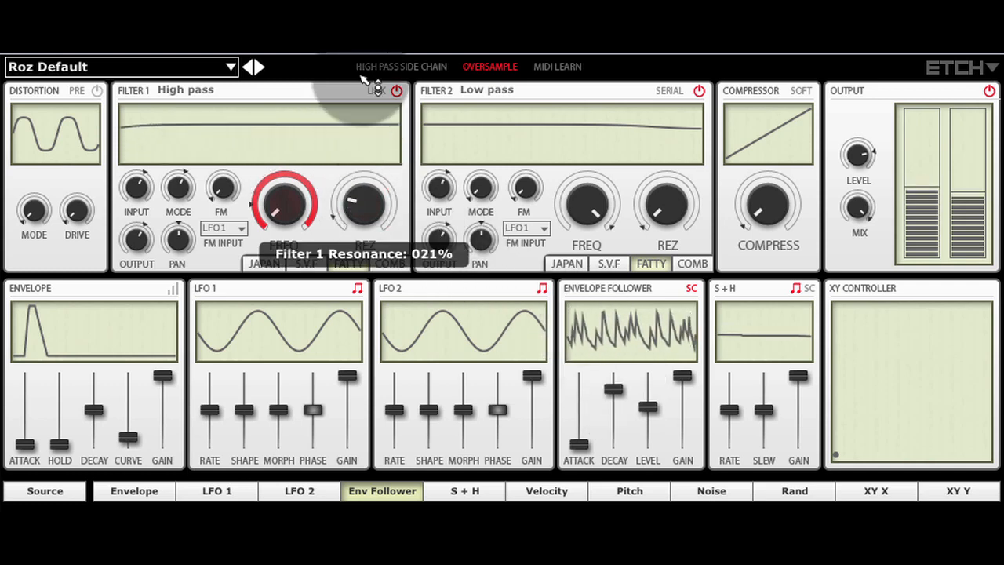
- Push filter 1 resonance up and settle it around 78-80%
{"action": "left_click_drag", "start_coordinate": [286, 204], "coordinate": [285, 157]}
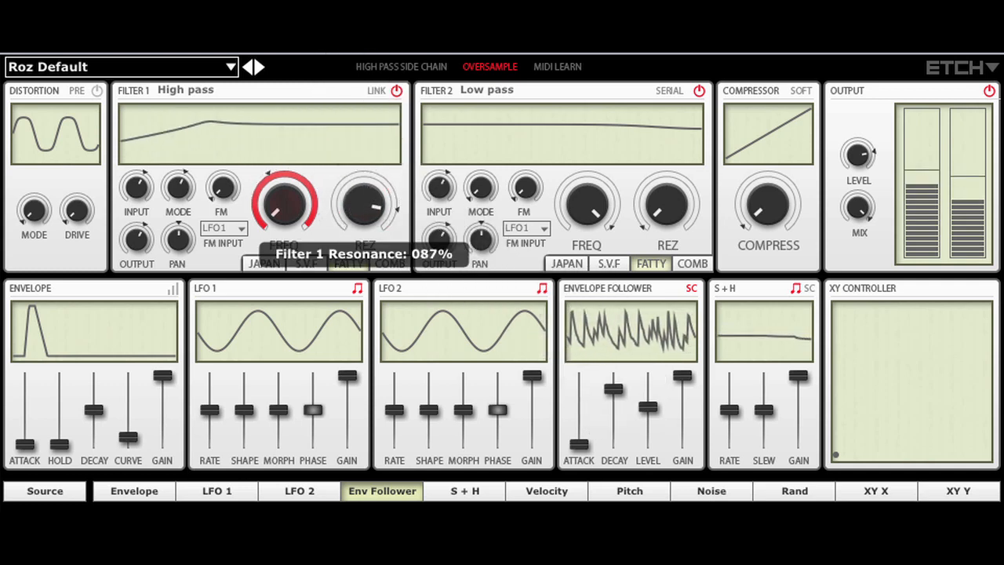
{"action": "left_click_drag", "start_coordinate": [286, 204], "coordinate": [285, 201]}
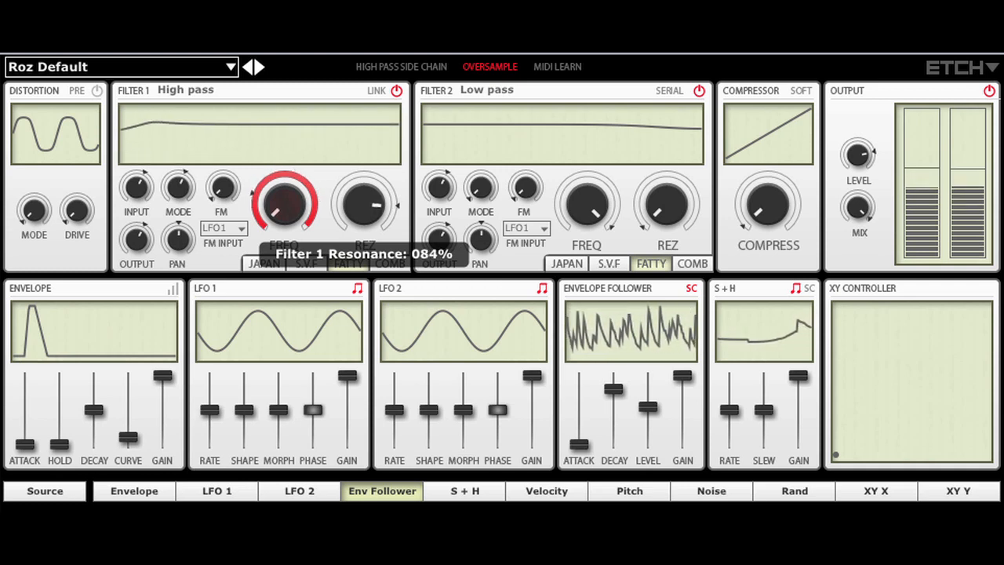
{"action": "left_click_drag", "start_coordinate": [285, 204], "coordinate": [286, 220]}
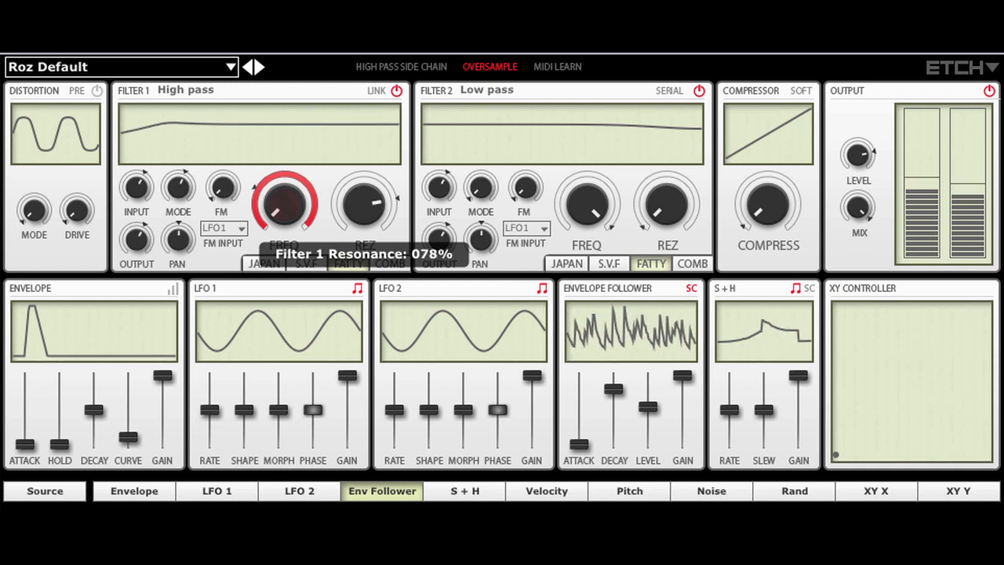
{"action": "left_click_drag", "start_coordinate": [286, 203], "coordinate": [285, 227]}
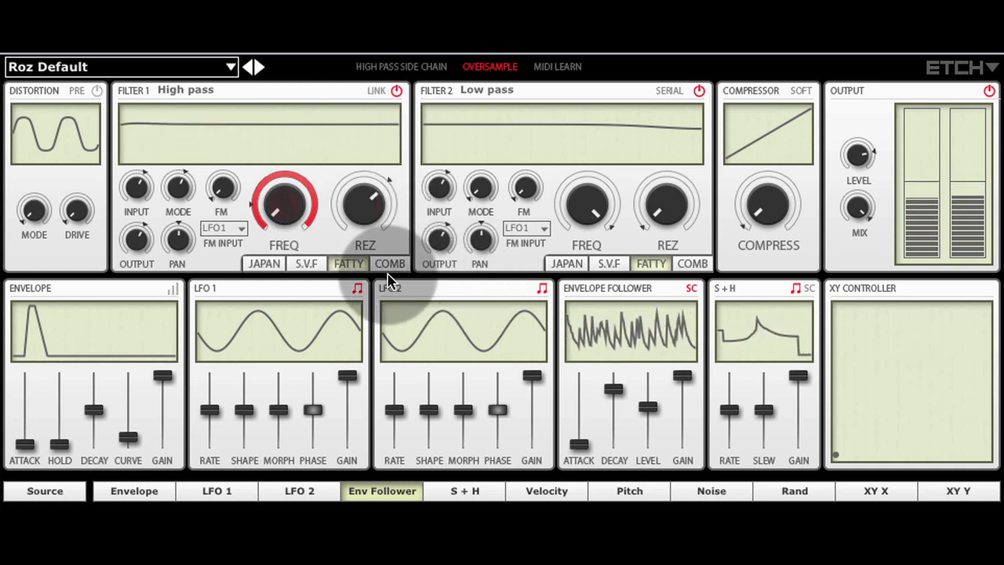
- Switch filter 1 to high pass and drop its base frequency to about 7 Hz
{"action": "left_click", "coordinate": [389, 264]}
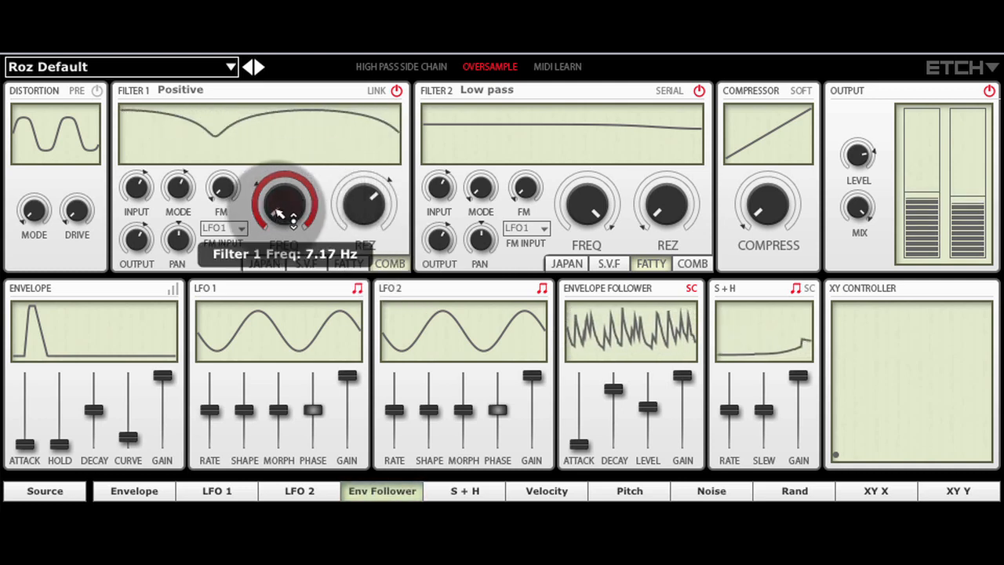
{"action": "left_click_drag", "start_coordinate": [284, 204], "coordinate": [292, 157]}
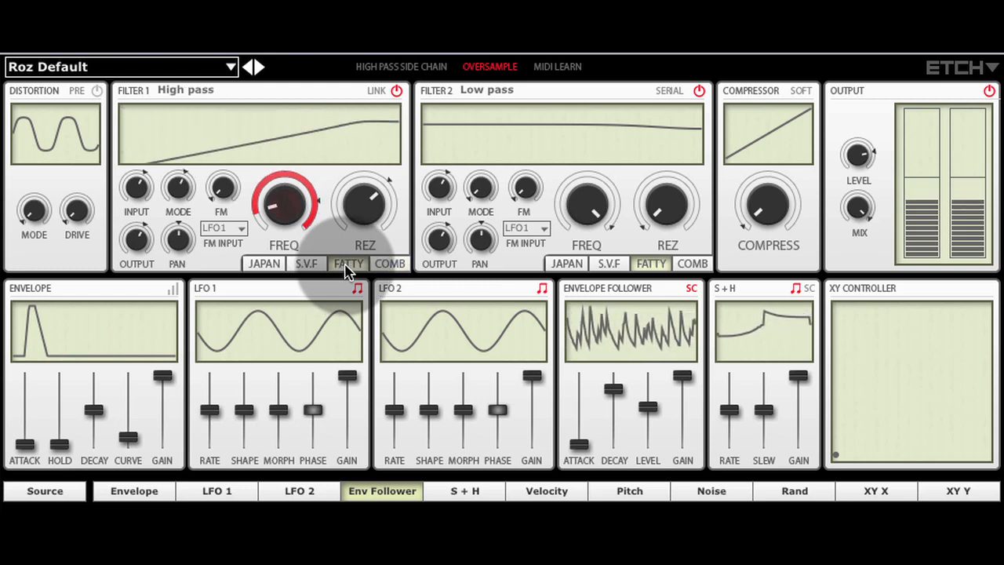
{"action": "left_click_drag", "start_coordinate": [363, 204], "coordinate": [364, 212]}
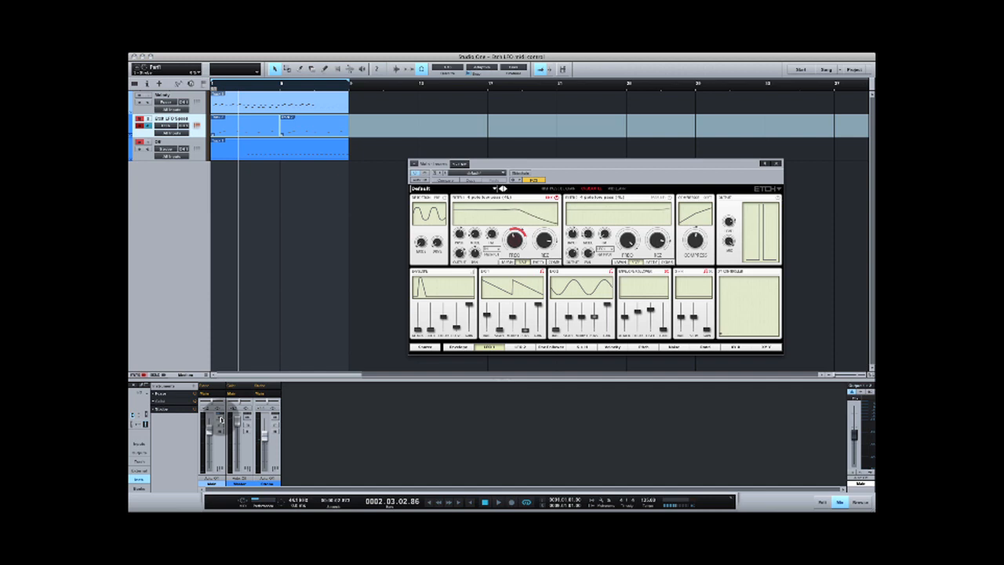
- Start the song playing in Studio One with the Etch window open
{"action": "left_click", "coordinate": [499, 502]}
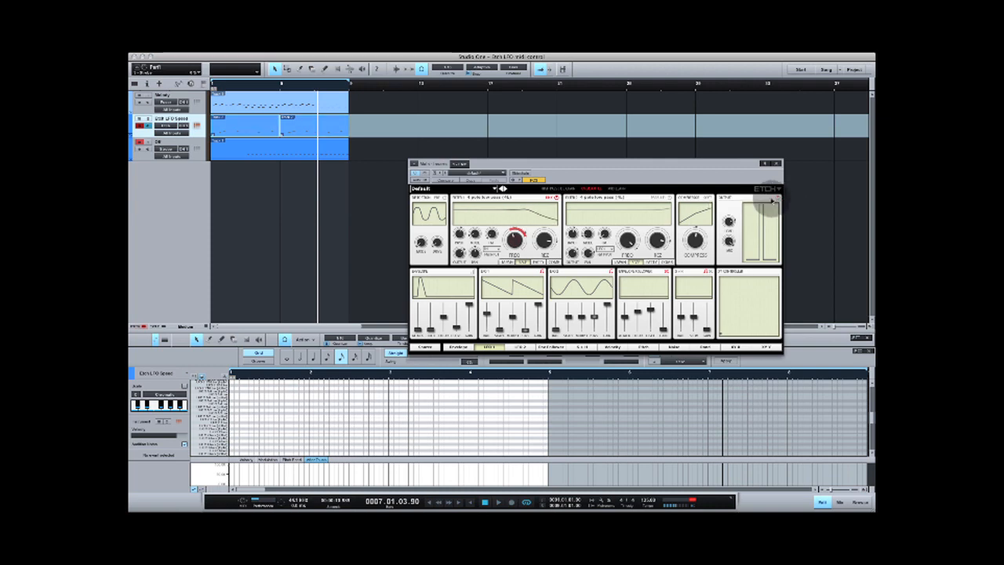
{"action": "left_click", "coordinate": [484, 501]}
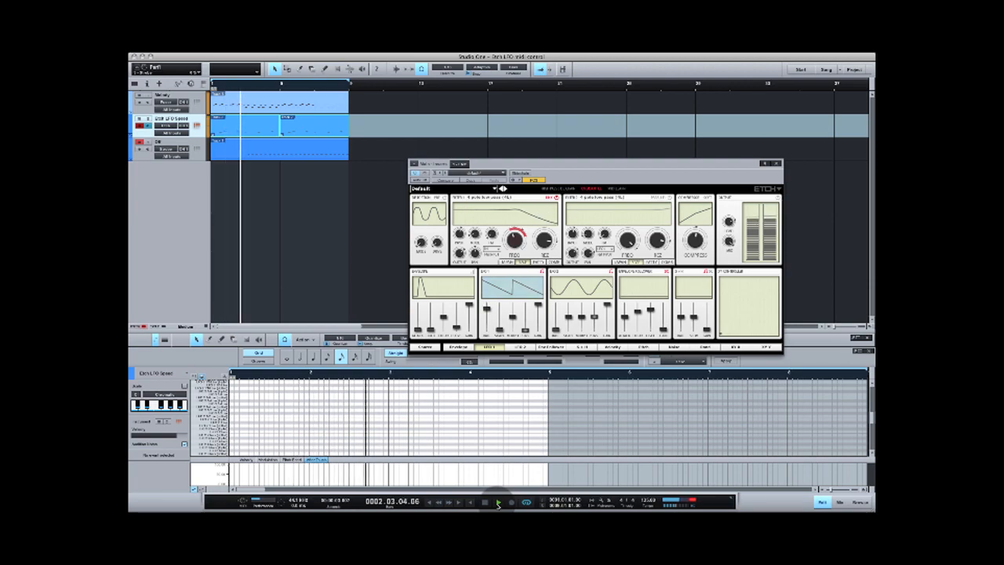
{"action": "left_click", "coordinate": [499, 502]}
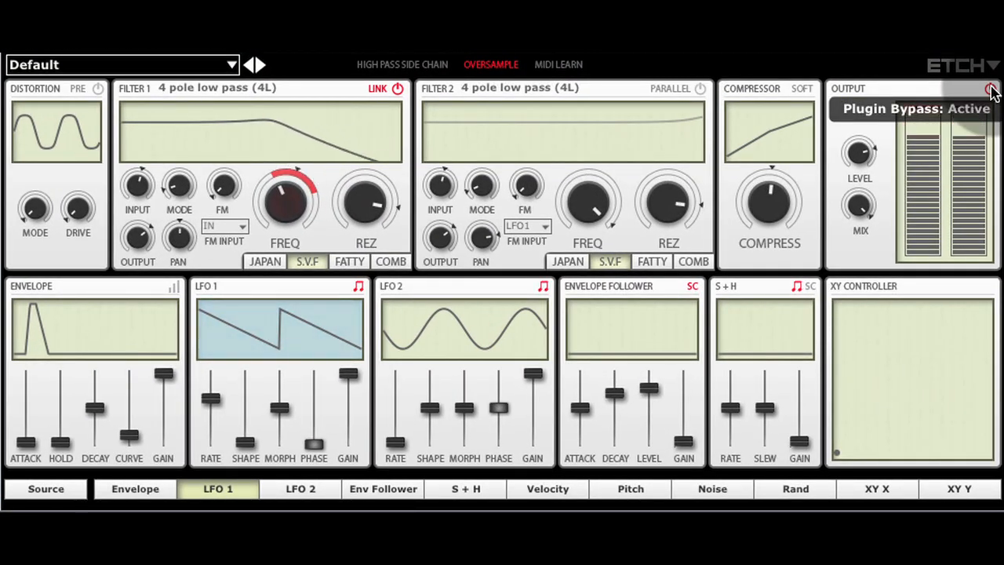
- Toggle the Etch plugin bypass
{"action": "left_click", "coordinate": [992, 88]}
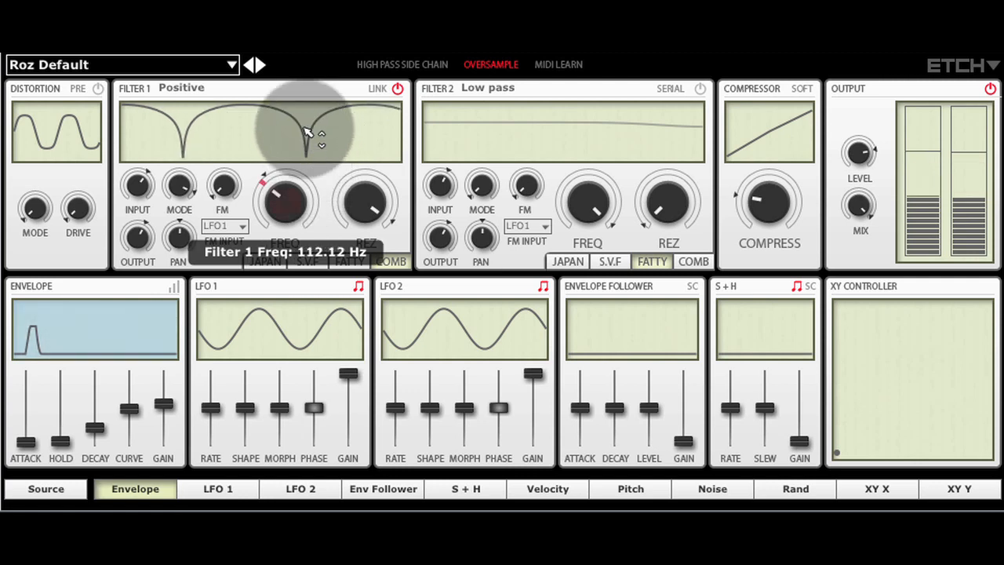
- Raise filter 1 base frequency from about 112 Hz to about 218 Hz
{"action": "left_click_drag", "start_coordinate": [306, 131], "coordinate": [306, 106]}
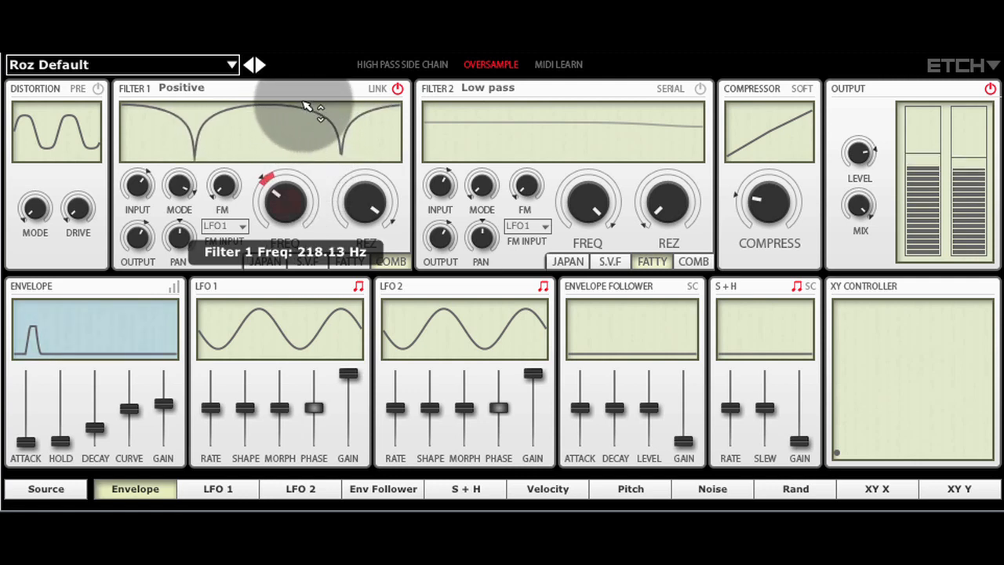